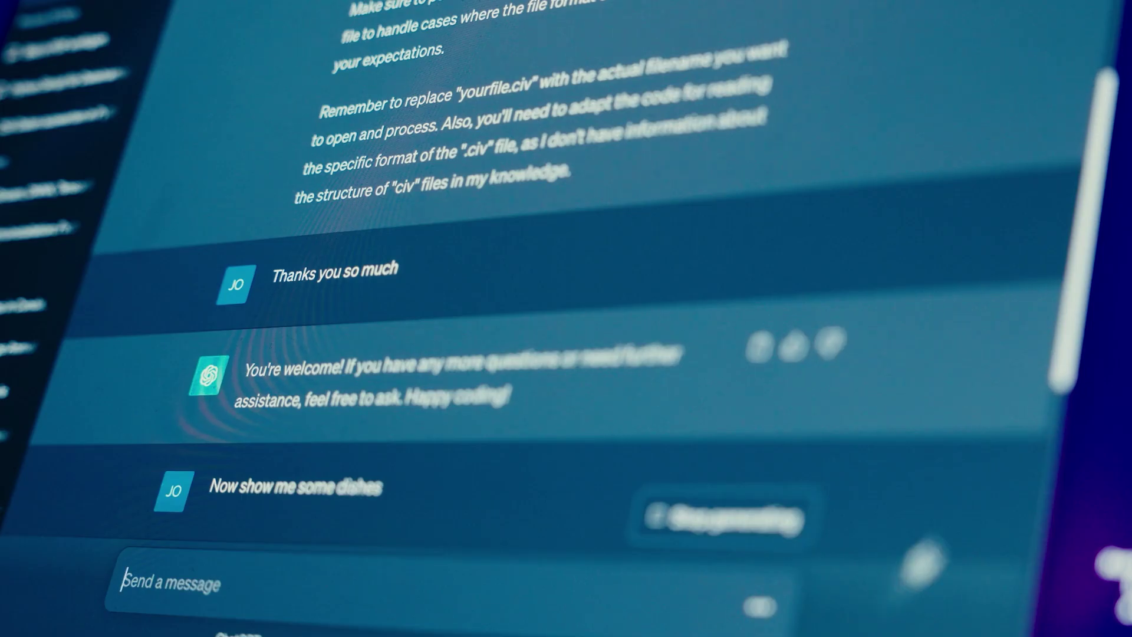
scroll(down, 3)
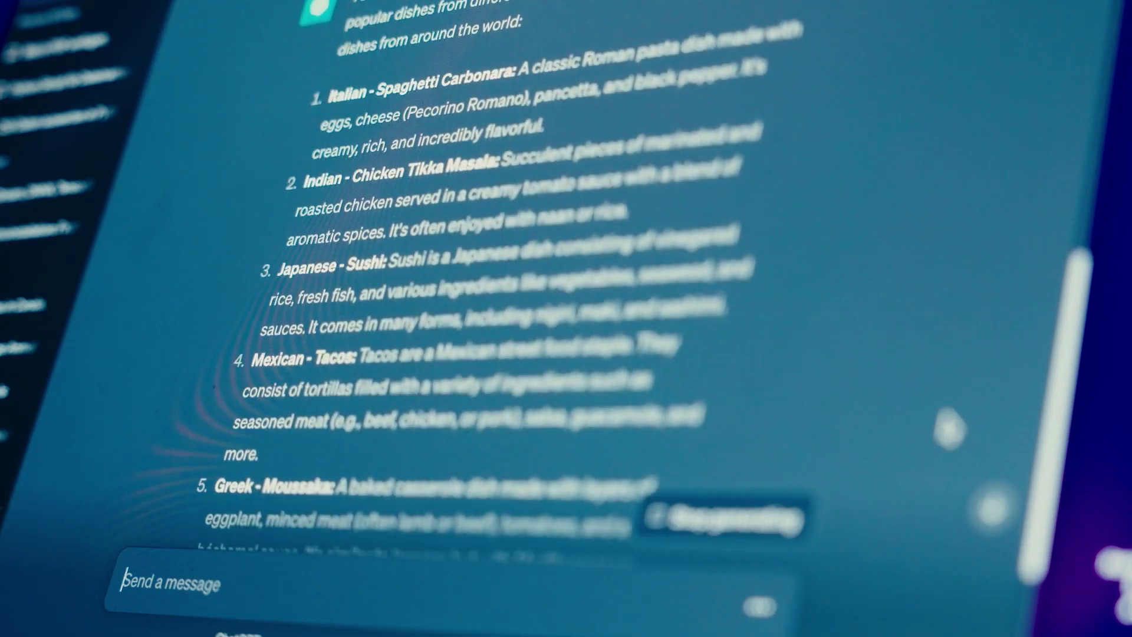